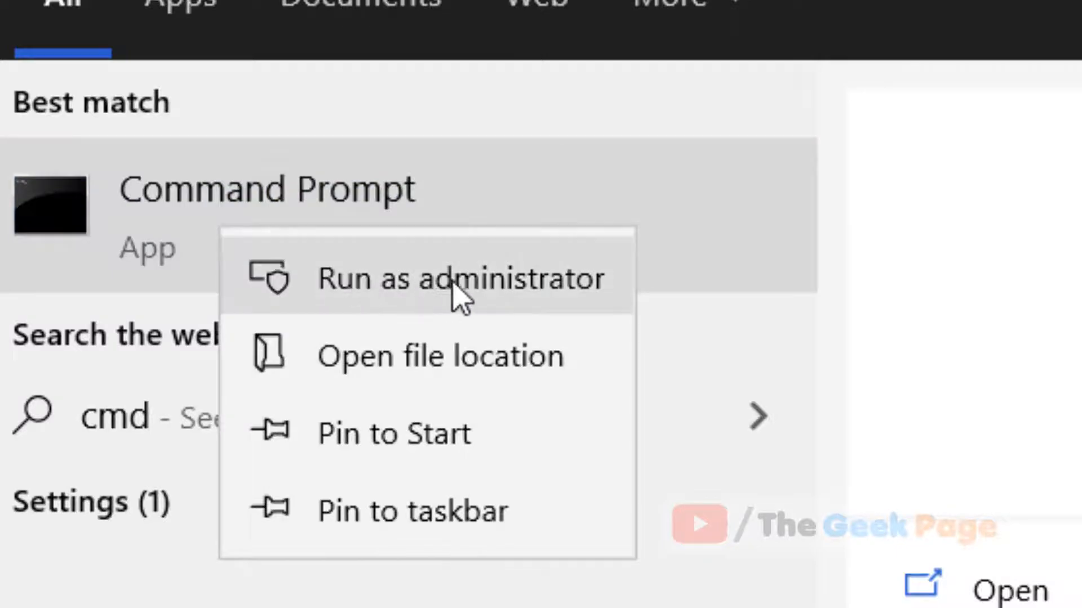
- Launch Command Prompt as administrator from the cmd search result
click(457, 279)
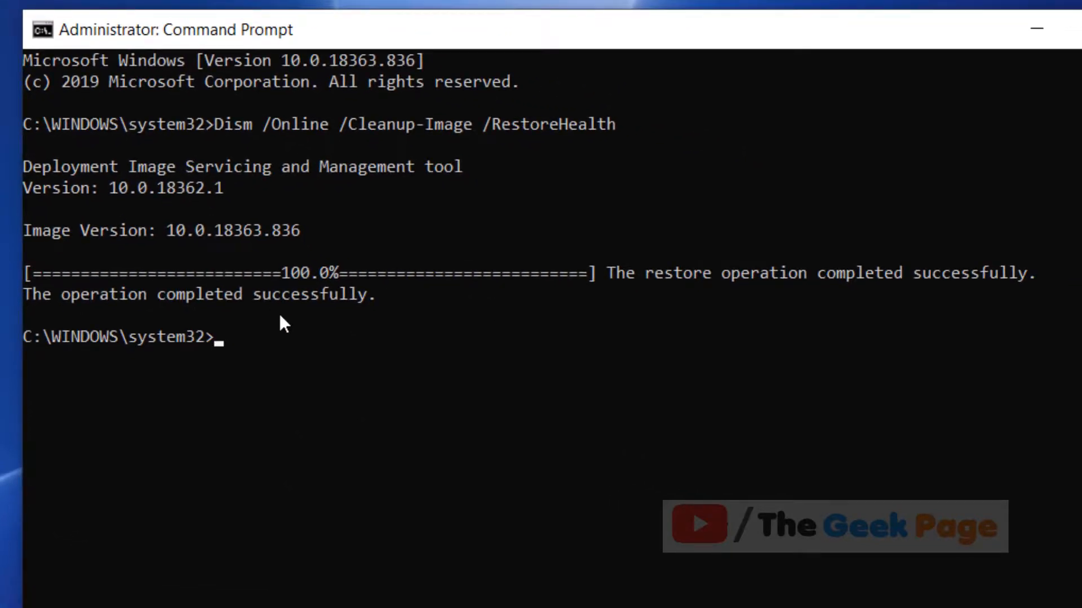
- Enter 'SFC /SCANO' at the elevated prompt toward SFC /SCANNOW
text(SFC /SC)
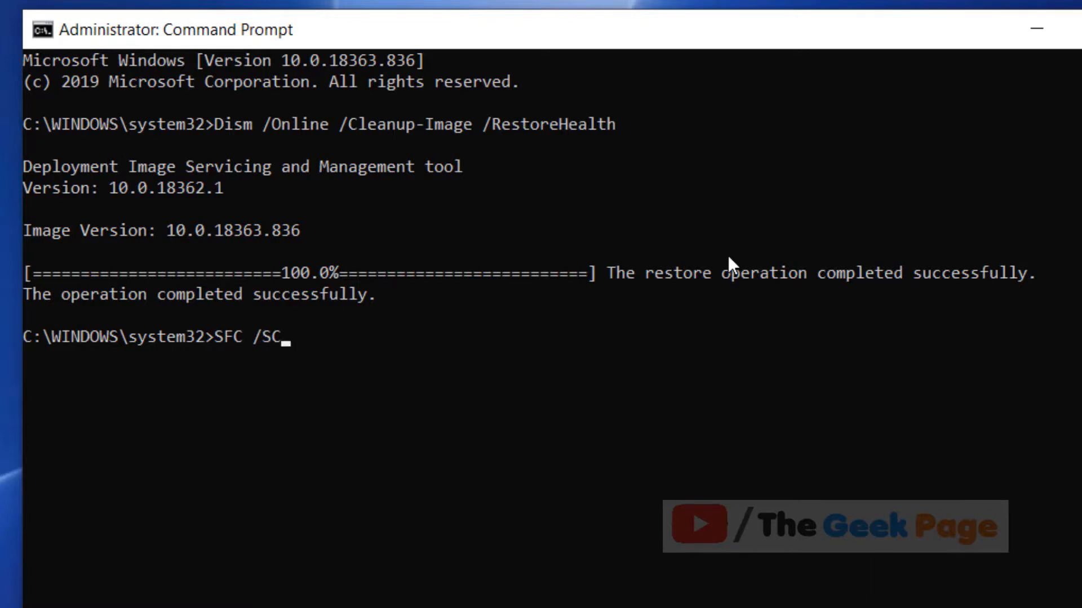
text(ANO)
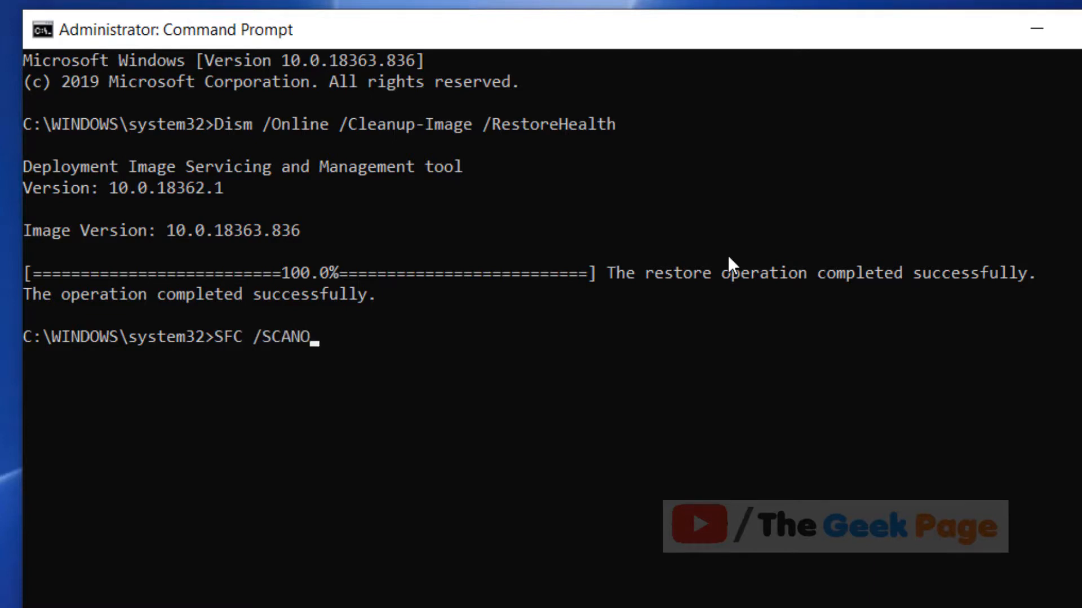